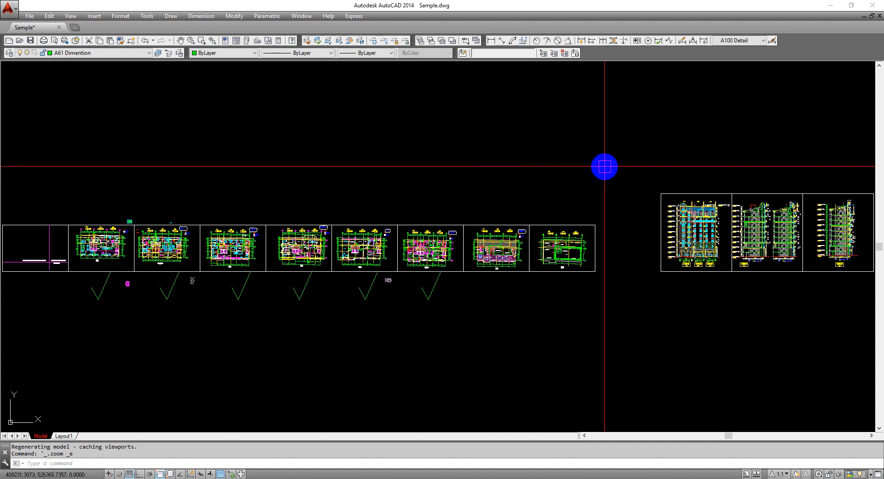
{"action": "mouse_move", "coordinate": [612, 181]}
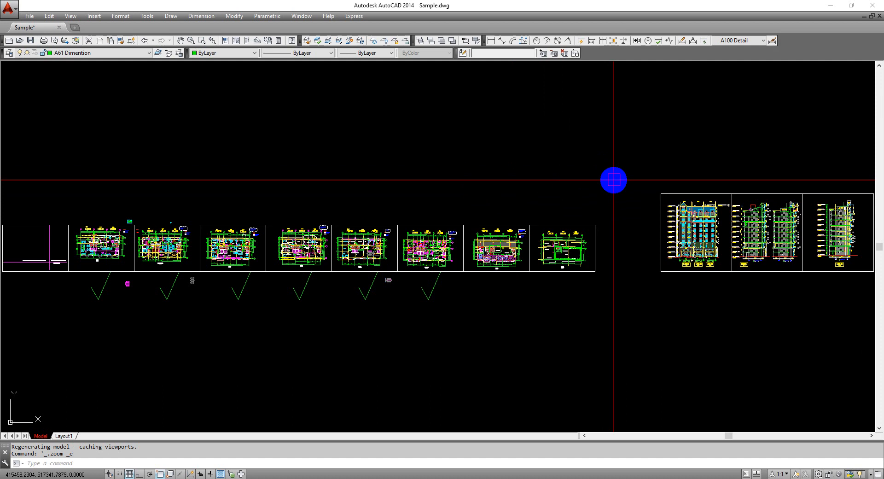
{"action": "mouse_move", "coordinate": [131, 129]}
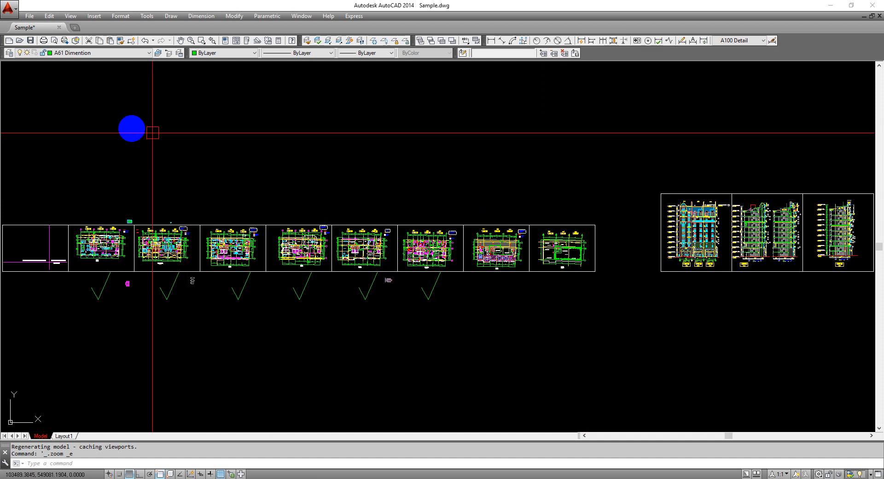
{"action": "mouse_move", "coordinate": [614, 196]}
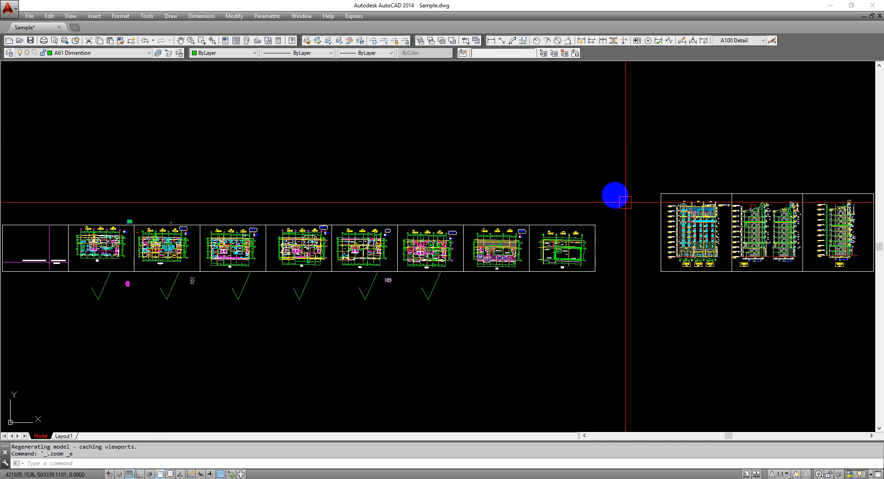
{"action": "mouse_move", "coordinate": [619, 188]}
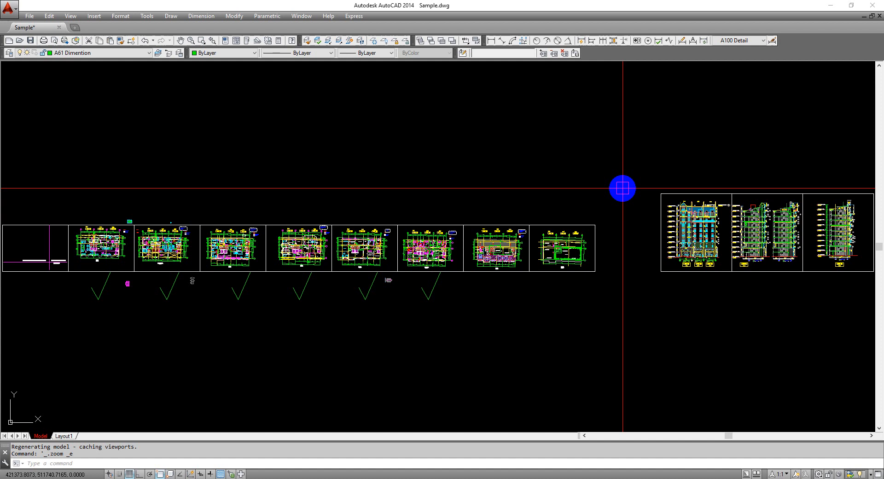
- Open the Layer Properties Manager with LA and select all 236 layers
{"action": "type", "text": "la"}
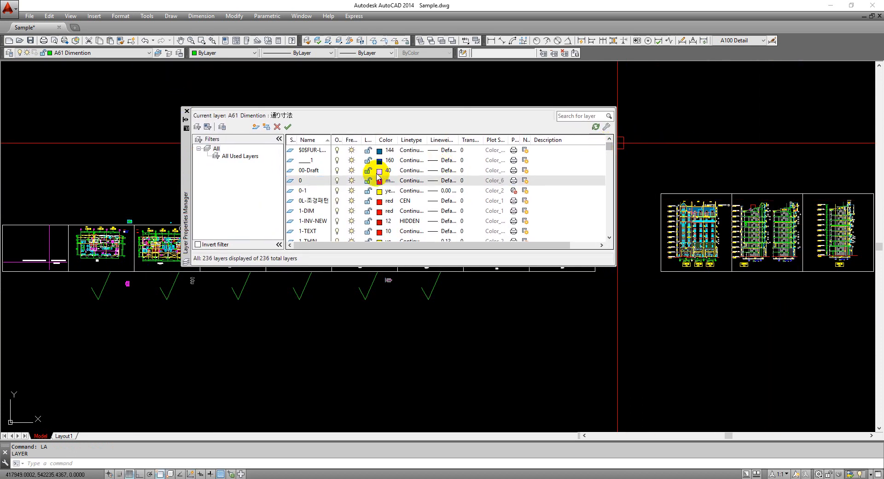
{"action": "left_click", "coordinate": [412, 180]}
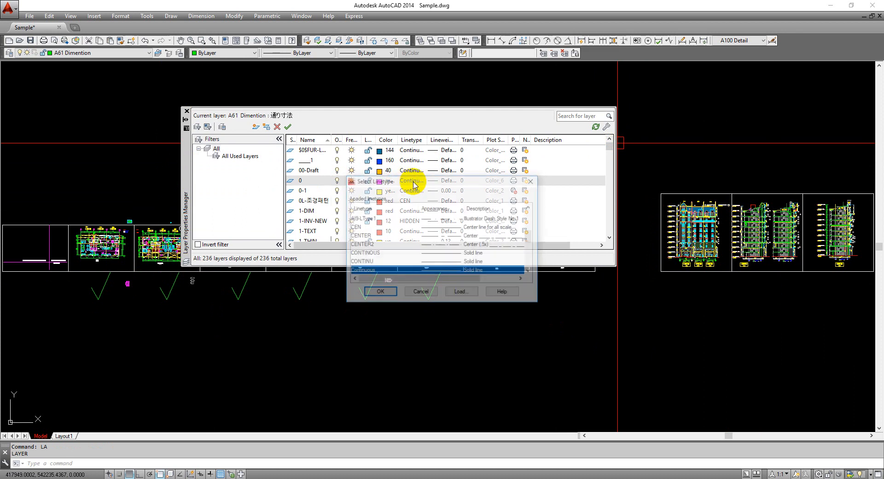
{"action": "left_click", "coordinate": [379, 290]}
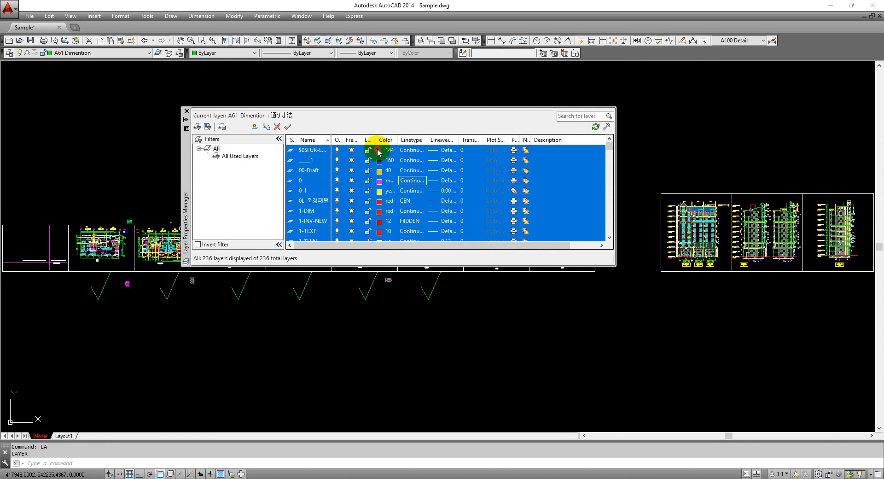
- Assign index color 8 (gray) to all selected layers through Select Color
{"action": "left_click", "coordinate": [379, 150]}
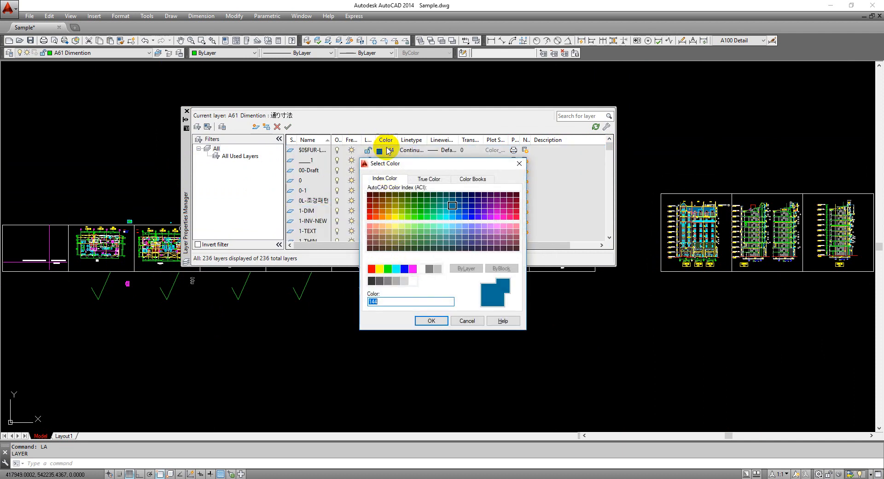
{"action": "left_click", "coordinate": [429, 269]}
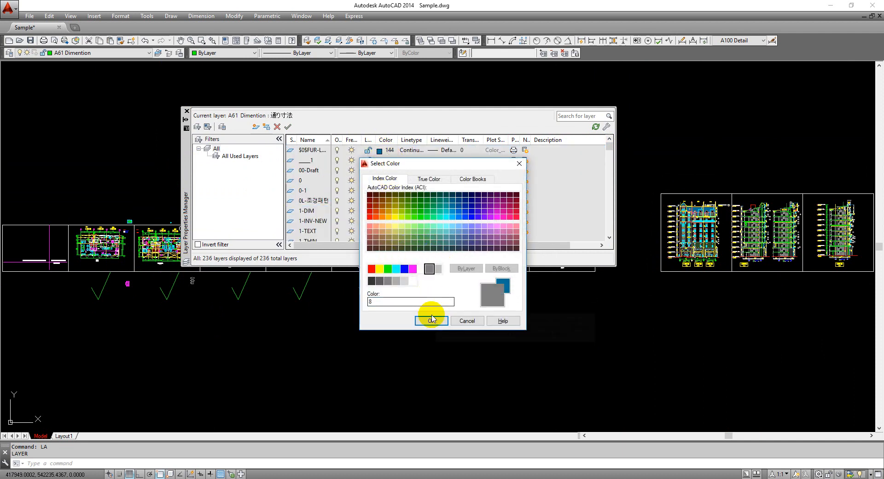
{"action": "left_click", "coordinate": [430, 320]}
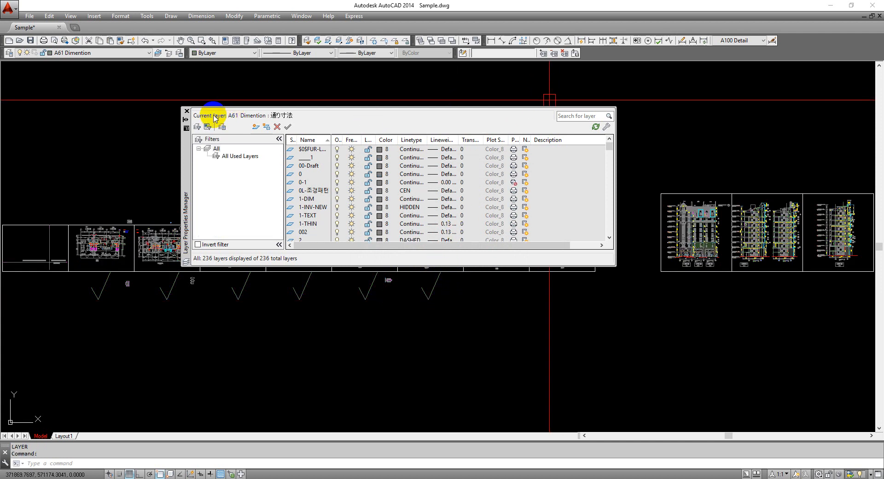
- Close the layer manager and zoom in to inspect the mostly gray linework
{"action": "left_click", "coordinate": [186, 110]}
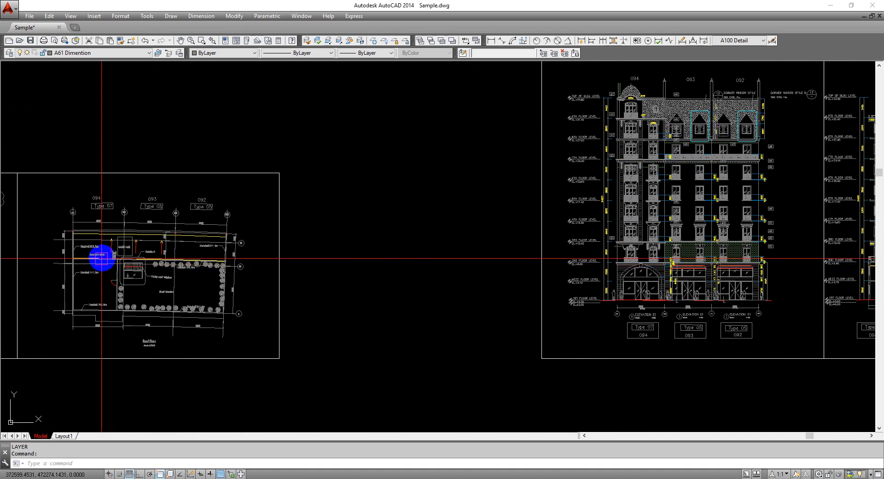
{"action": "scroll", "scroll_direction": "up", "scroll_amount": 3}
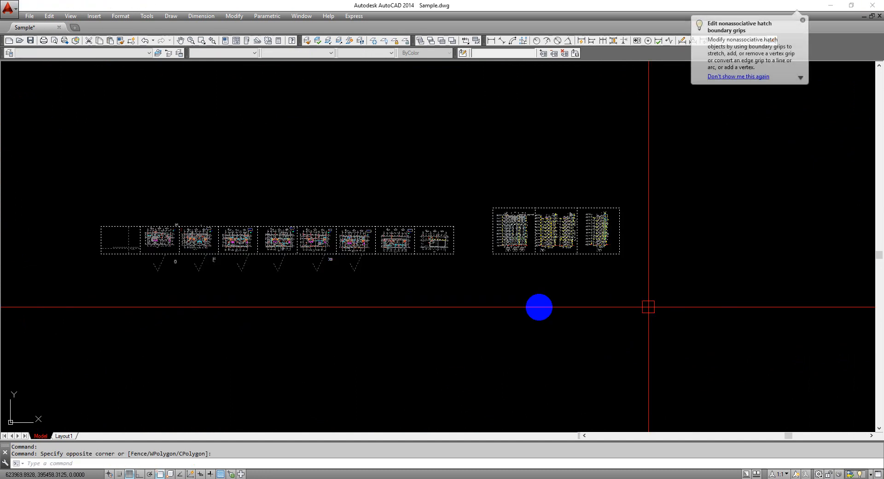
{"action": "mouse_move", "coordinate": [376, 190]}
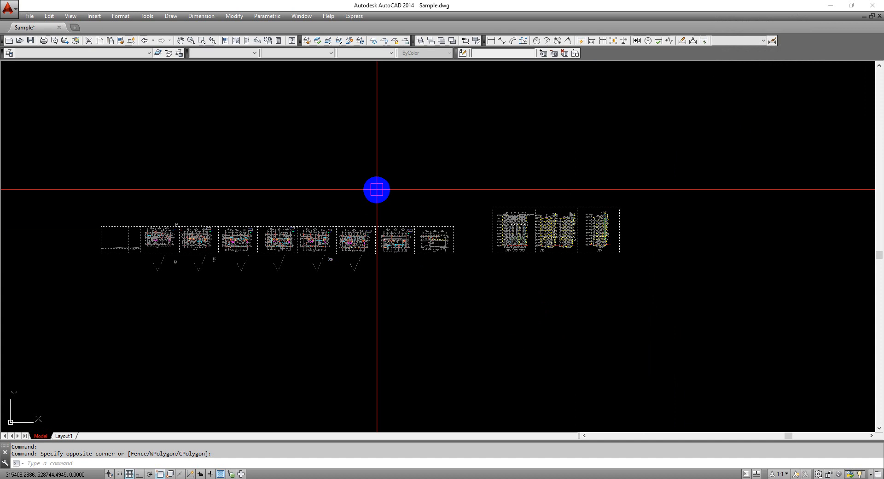
- Select all 10905 objects and start the SETBYLAYER command
{"action": "type", "text": "Layer? [Yes No] <Yes>:"}
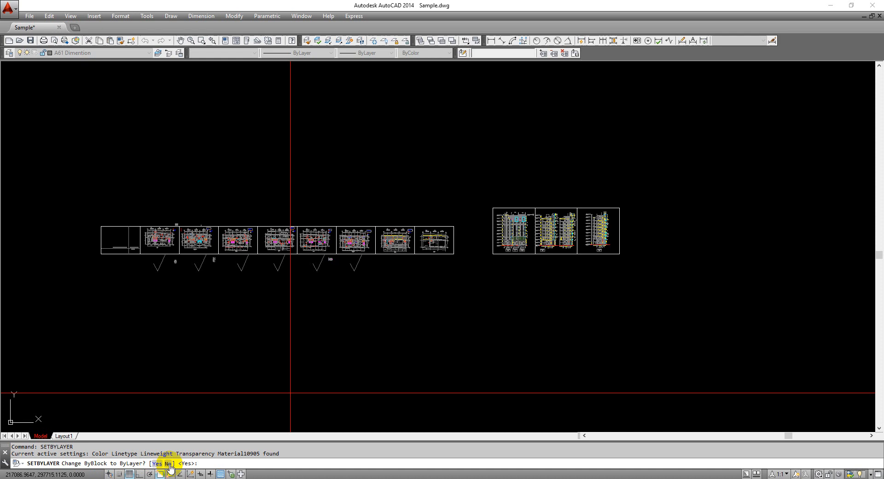
- Confirm converting ByBlock to ByLayer so block contents also turn gray
{"action": "left_click", "coordinate": [150, 463]}
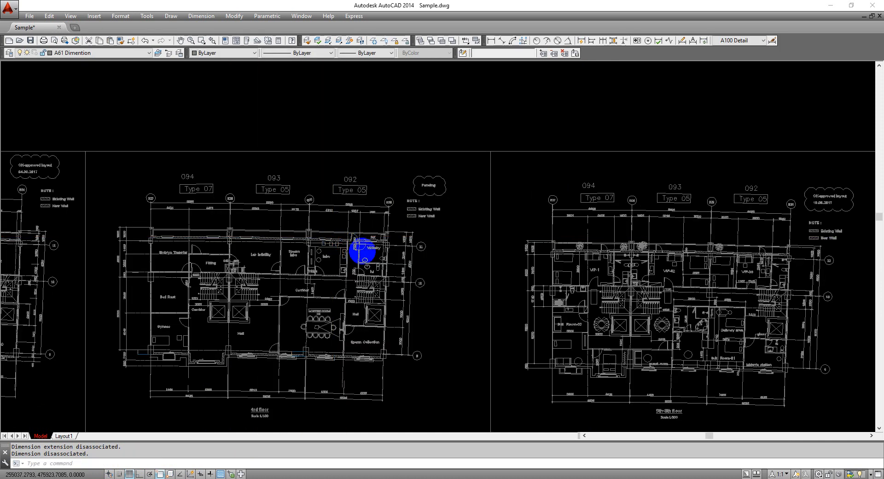
{"action": "scroll", "scroll_direction": "down", "scroll_amount": 3}
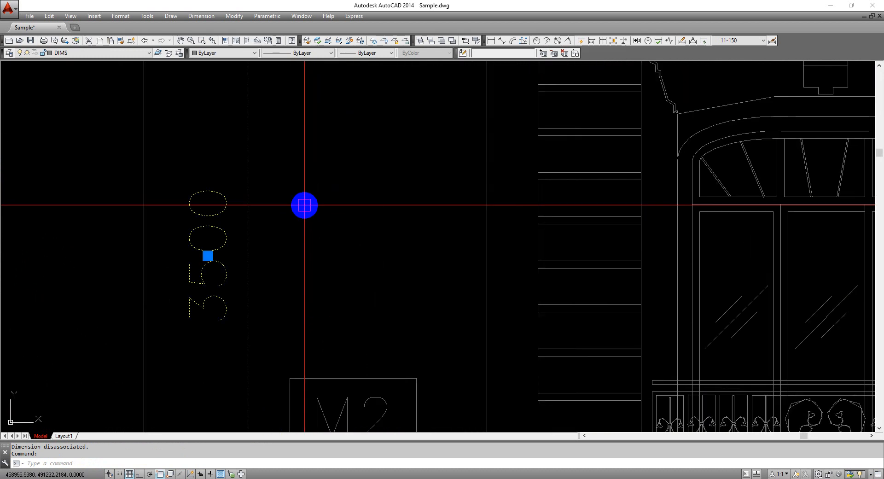
{"action": "scroll", "scroll_direction": "down", "scroll_amount": 3}
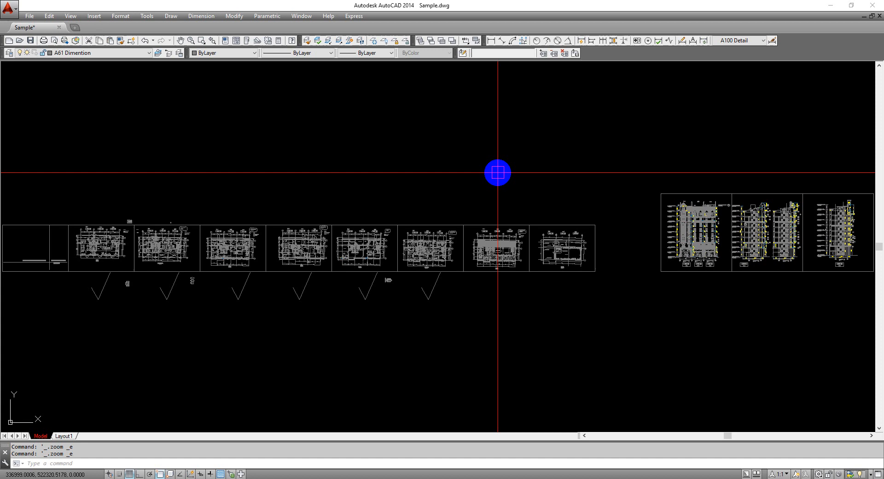
{"action": "mouse_move", "coordinate": [616, 210]}
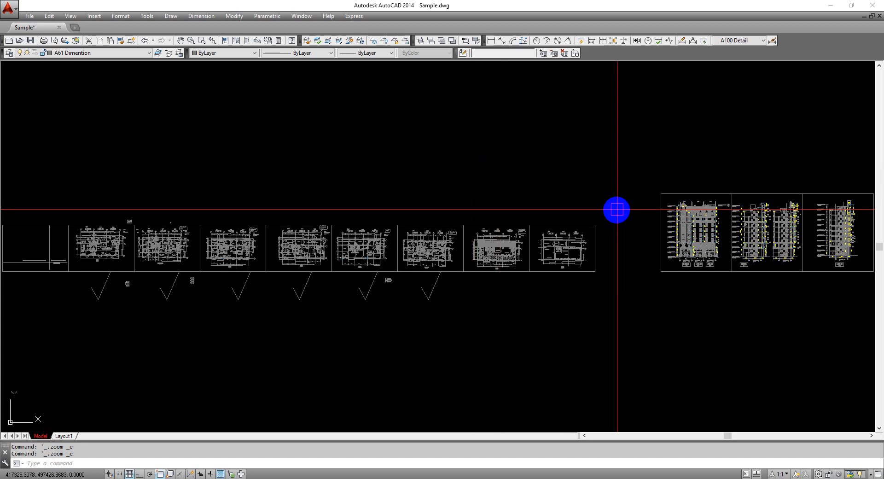